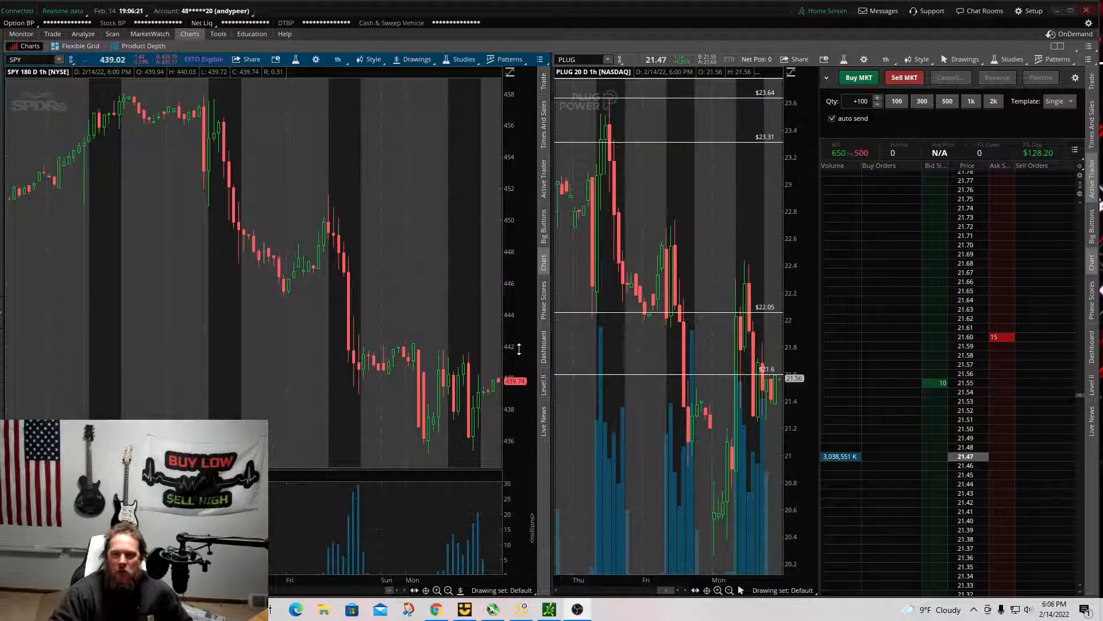
pyautogui.moveTo(652, 260)
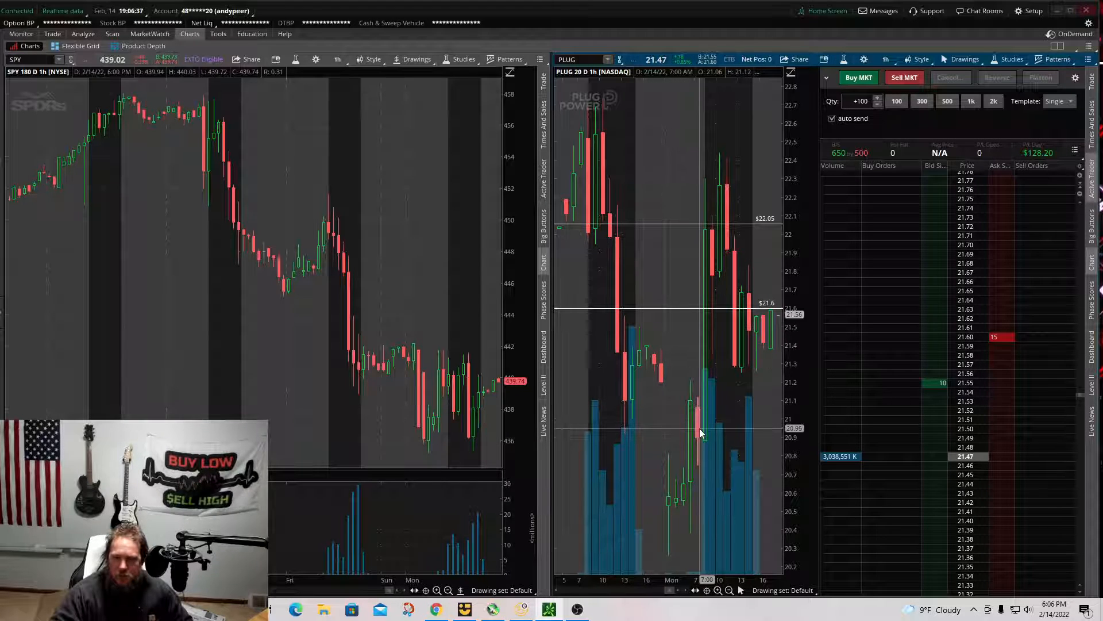
pyautogui.moveTo(699, 435)
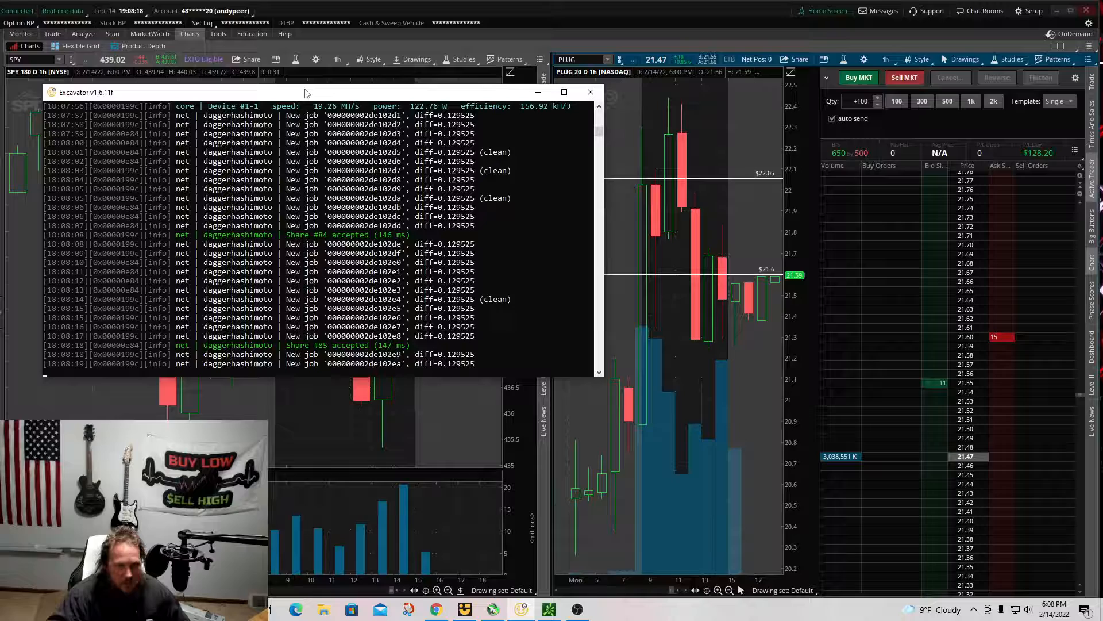
pyautogui.click(591, 92)
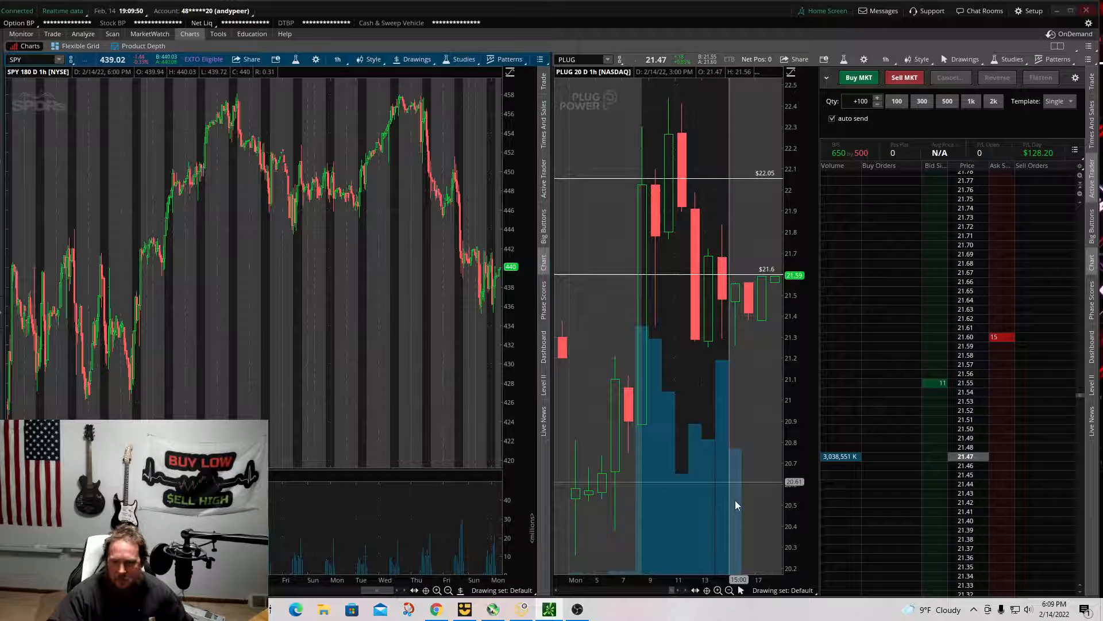
# Zoom the PLUG hourly chart back out so the $23.64 and $23.31 levels show again.
pyautogui.click(729, 591)
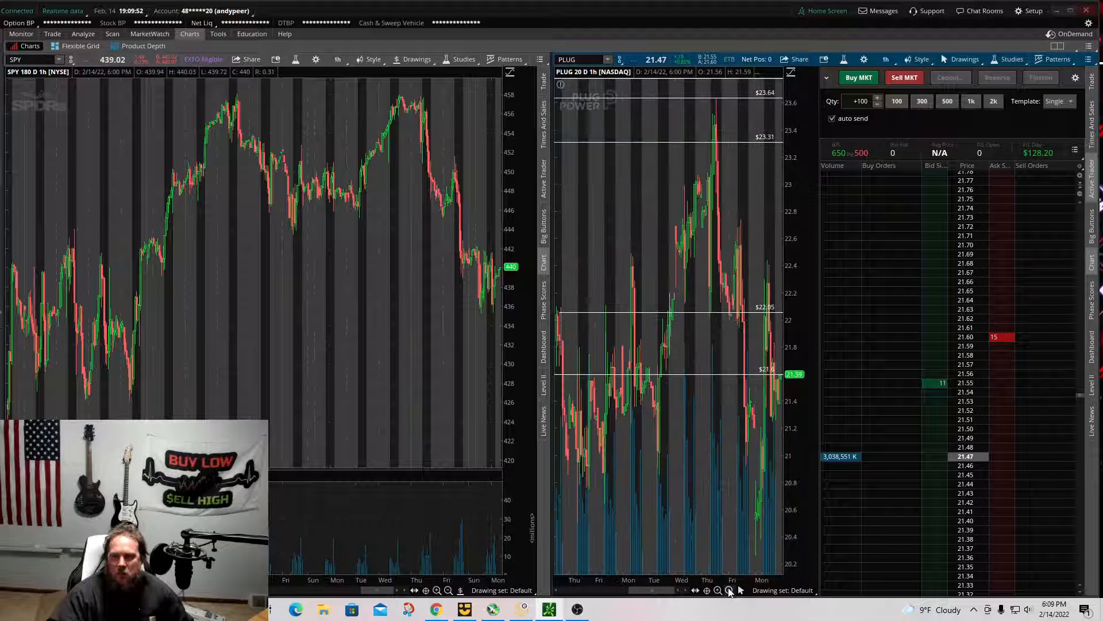